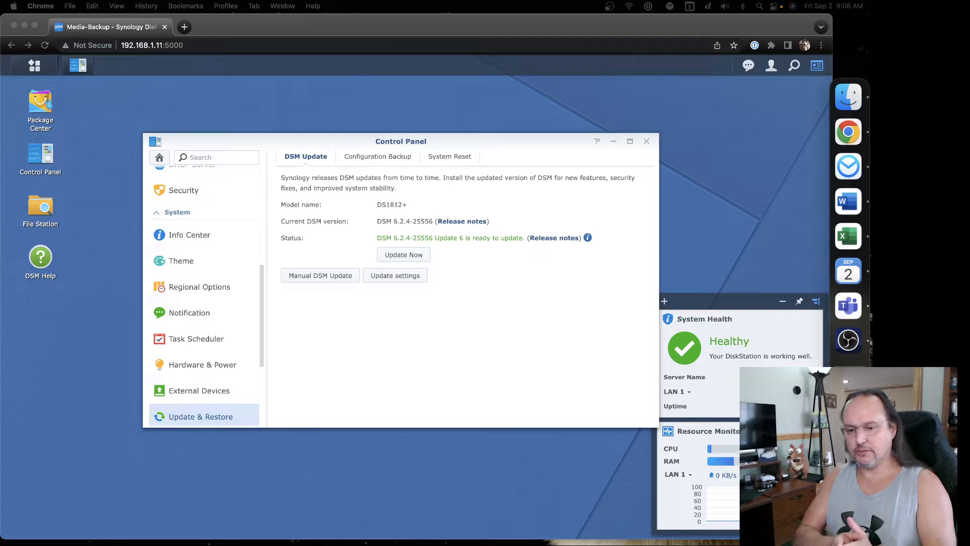
mouse_move(98, 86)
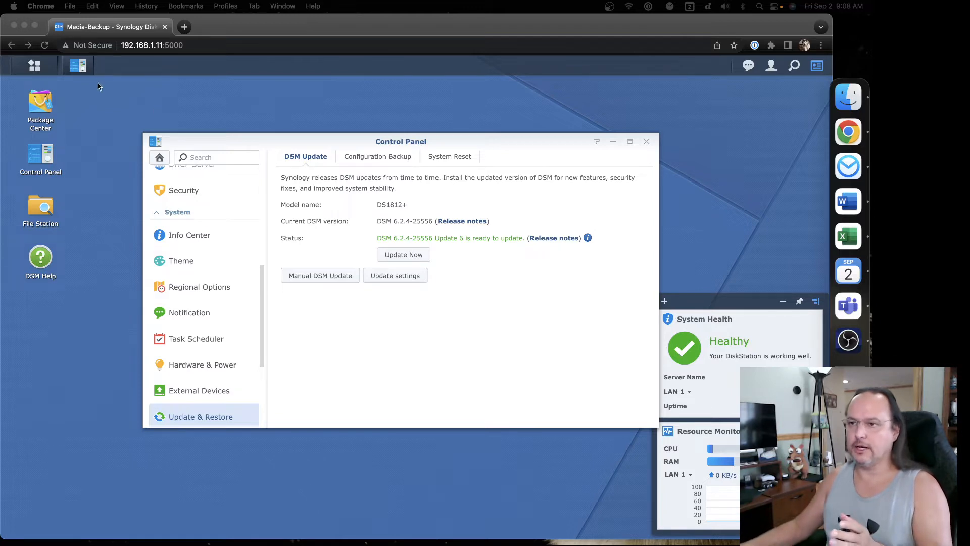
- Launch Storage Manager from the main menu to view the storage overview
click(34, 65)
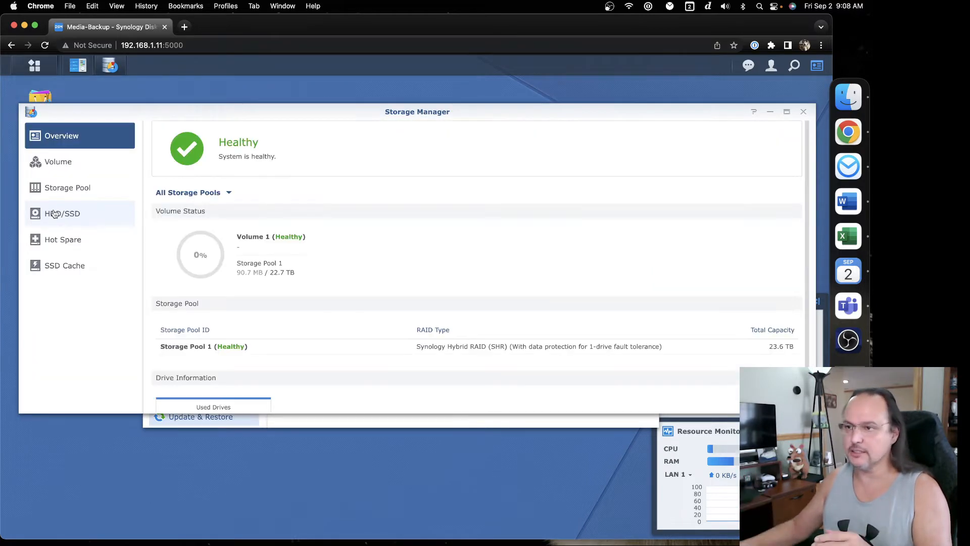
- Review Volume 1, then Storage Pool 1's eight healthy SHR drives totalling 23.62 TB
click(59, 162)
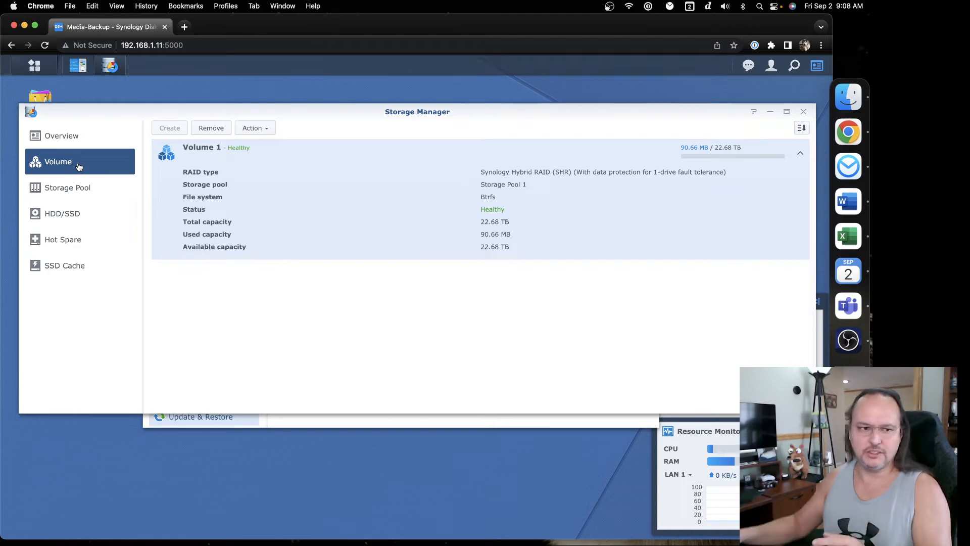
click(87, 194)
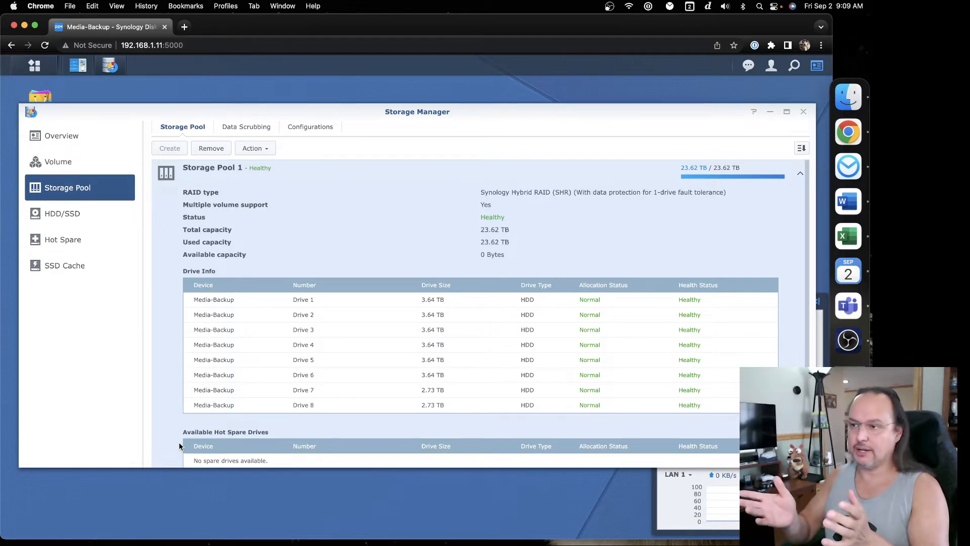
mouse_move(279, 356)
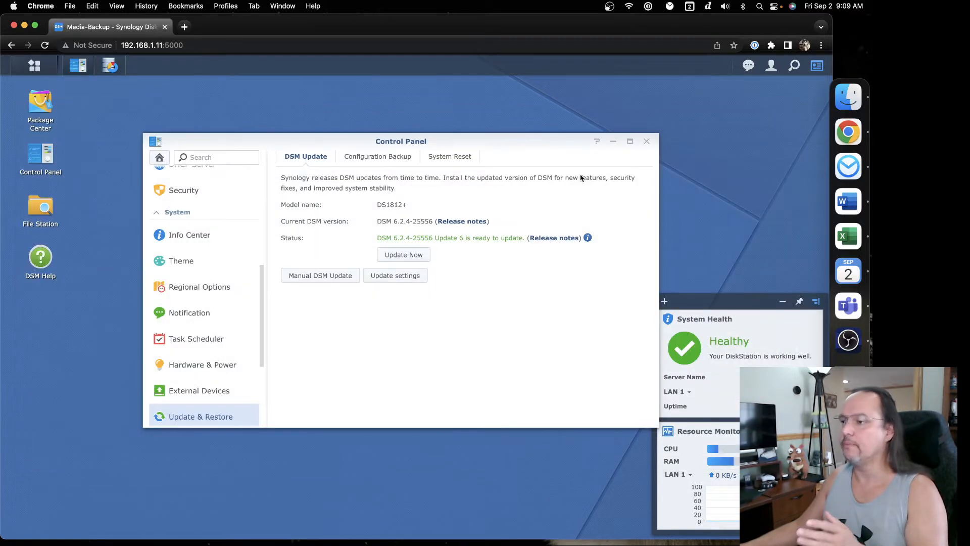
mouse_move(450, 314)
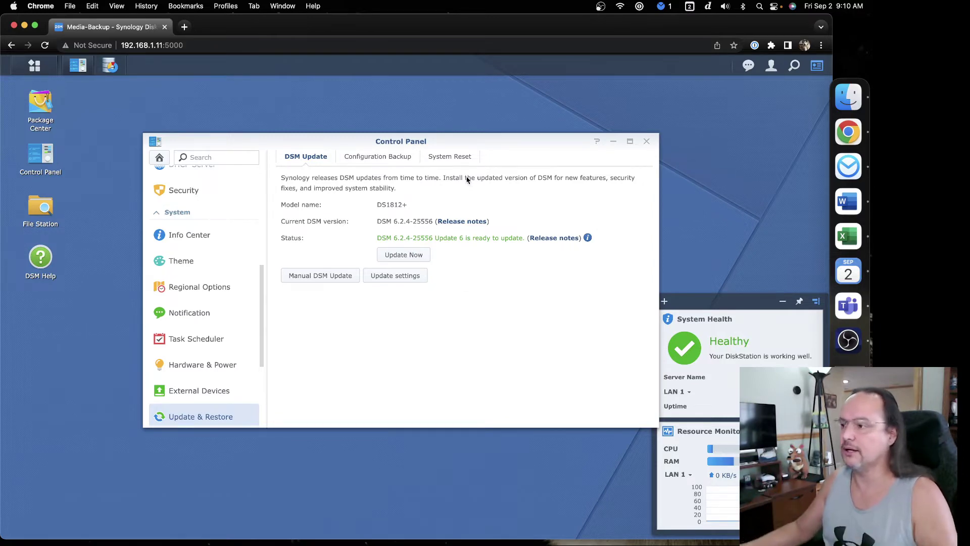
mouse_move(435, 192)
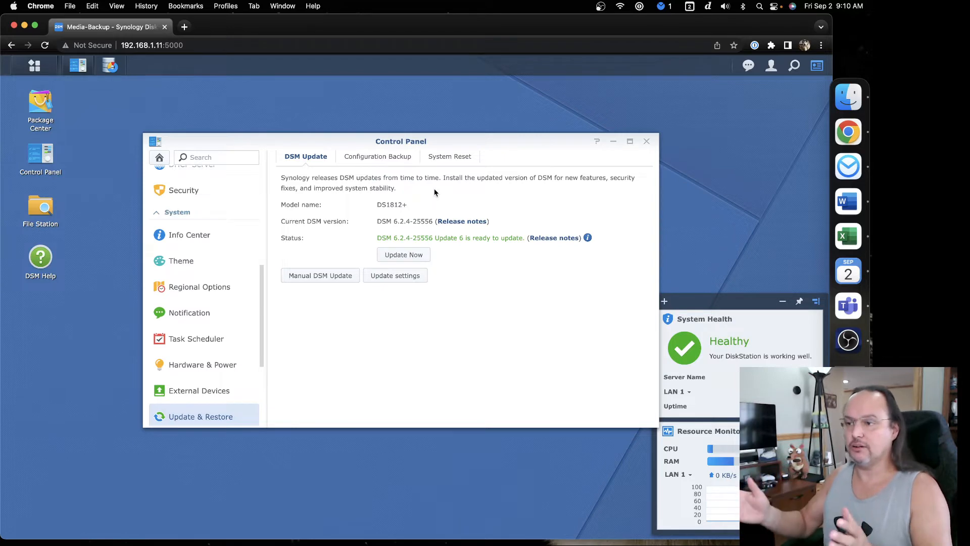
mouse_move(234, 367)
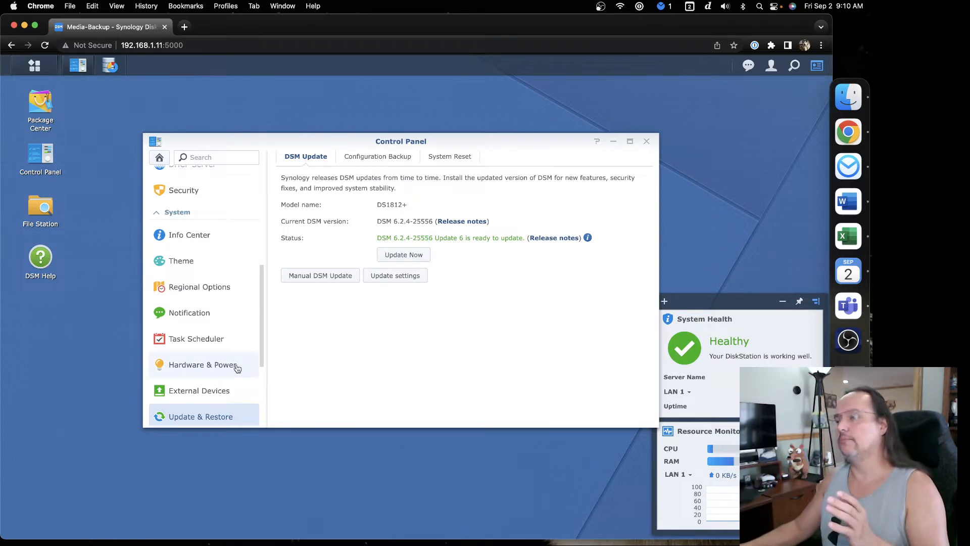
- Show the Control Panel's Hardware & Power general settings
click(203, 364)
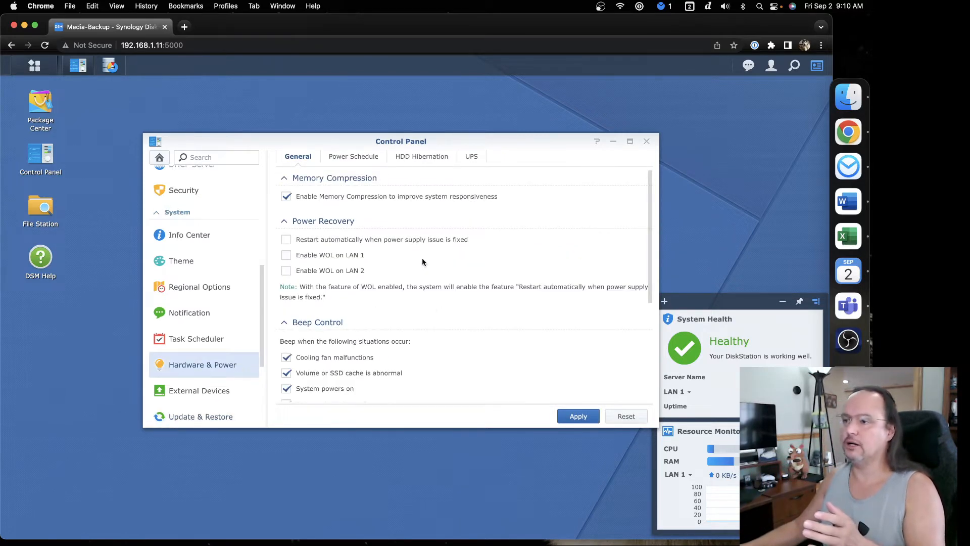
- Confirm the 20-minute internal disk hibernation timeout, then launch Package Center
click(422, 156)
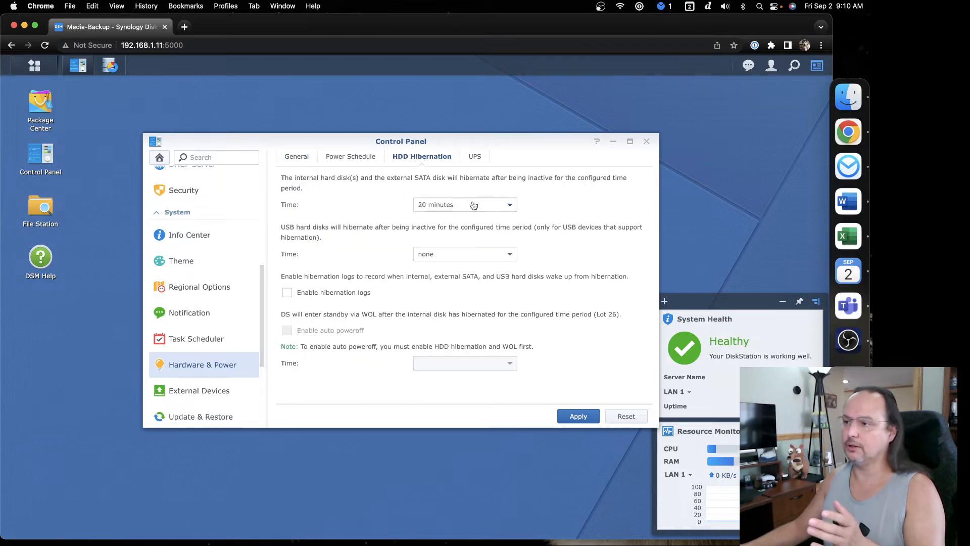
mouse_move(452, 223)
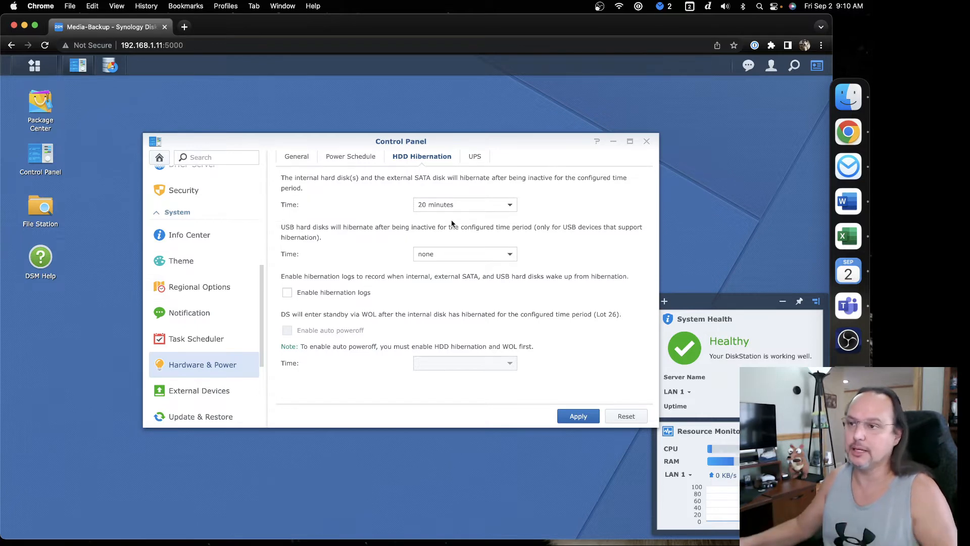
click(41, 107)
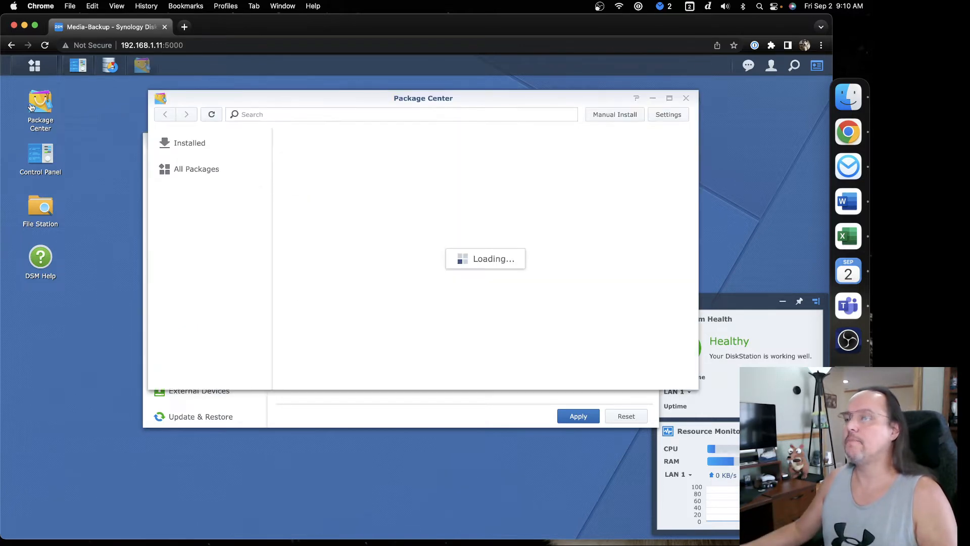
- Browse all and installed packages, then accept File Station's prompt to create a shared folder
click(196, 169)
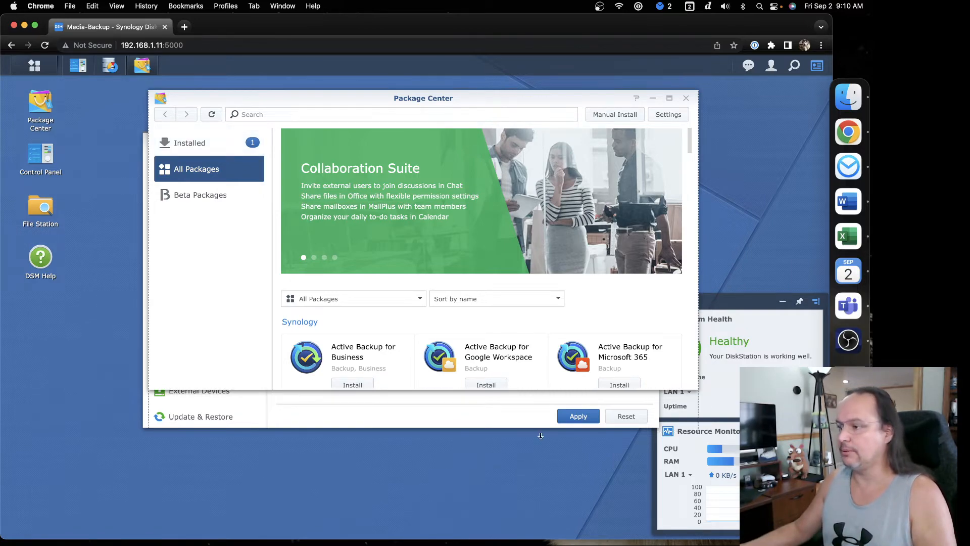
scroll(down, 3)
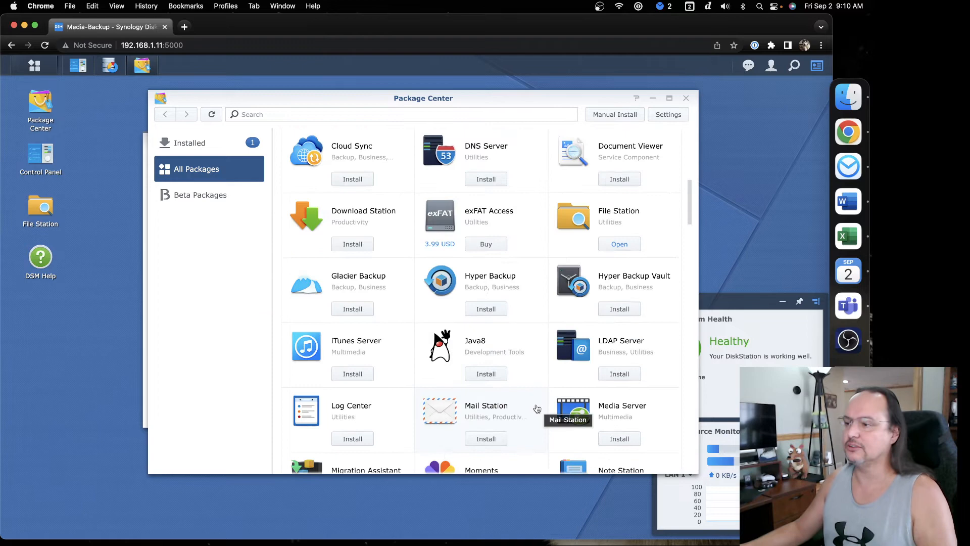
scroll(down, 3)
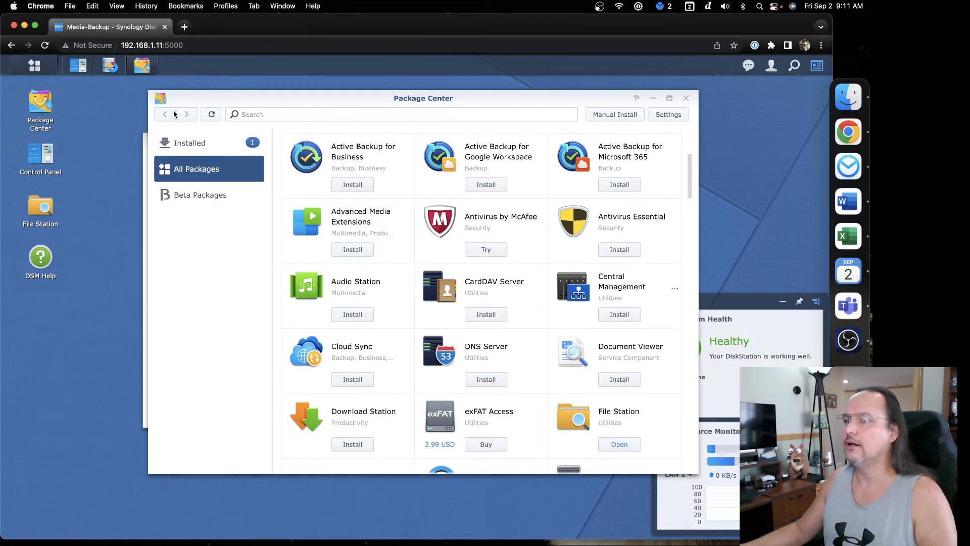
click(189, 143)
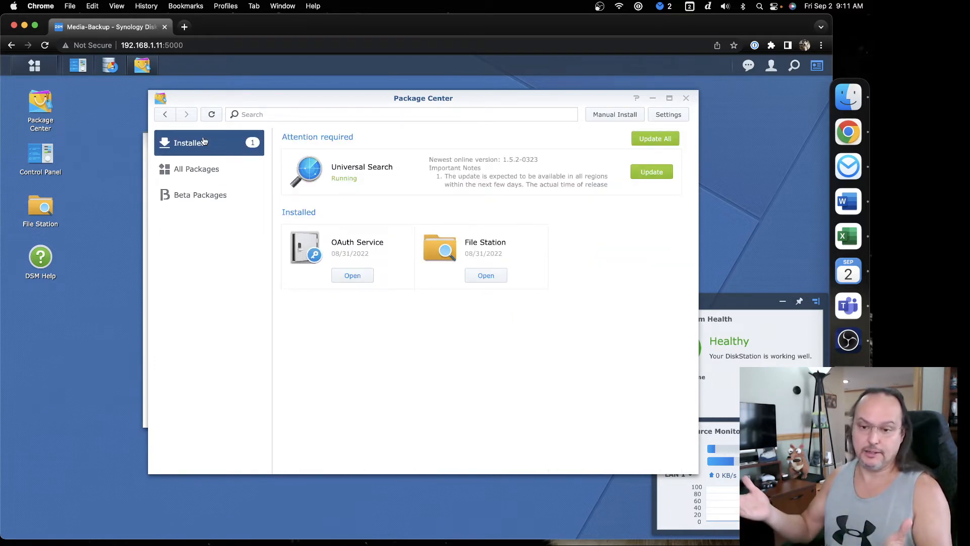
mouse_move(62, 168)
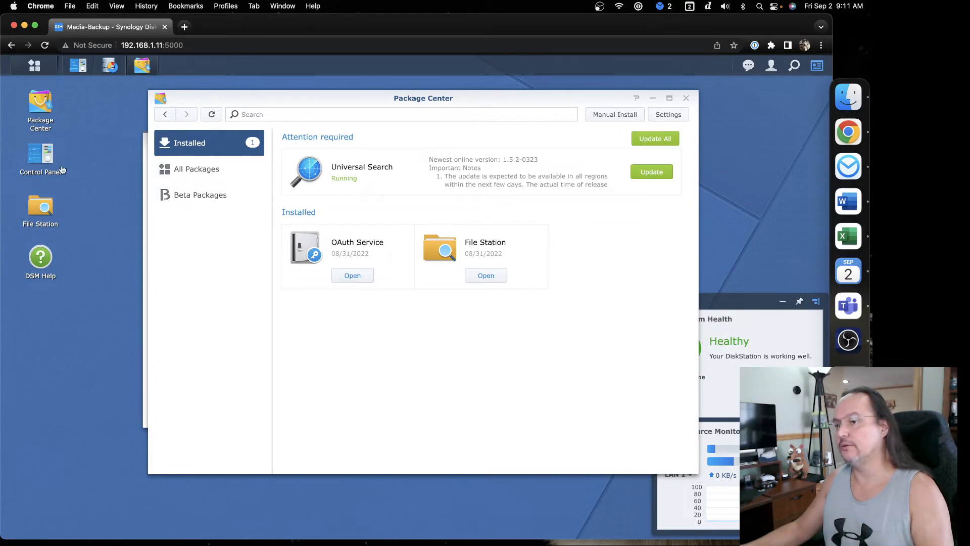
mouse_move(46, 153)
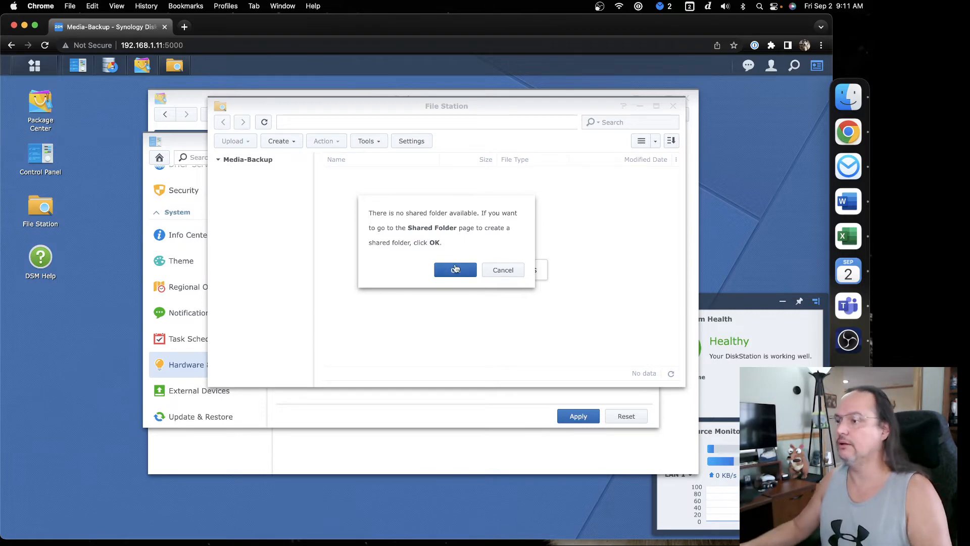
click(455, 270)
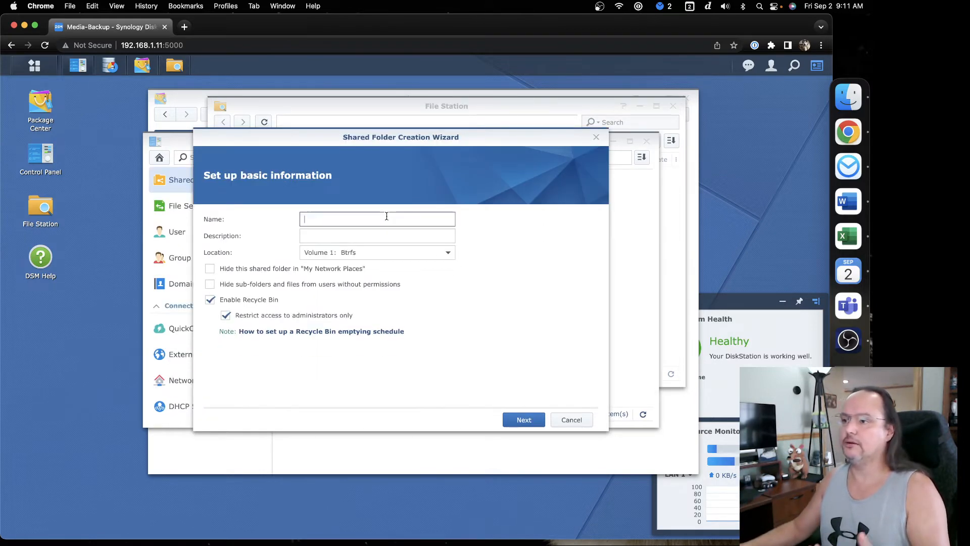
- Create shared folder 'Backup' on Volume 1 without encryption or advanced settings
text(Bad)
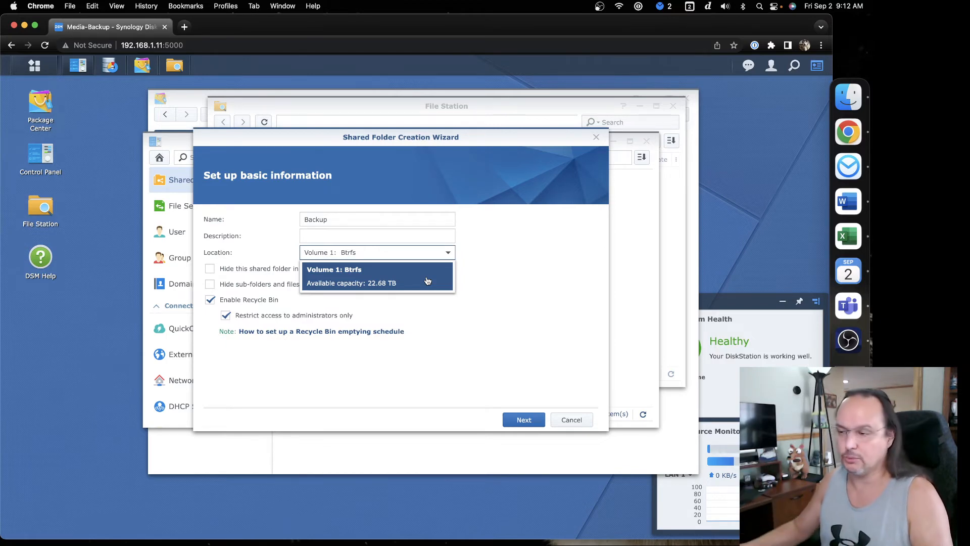
click(377, 269)
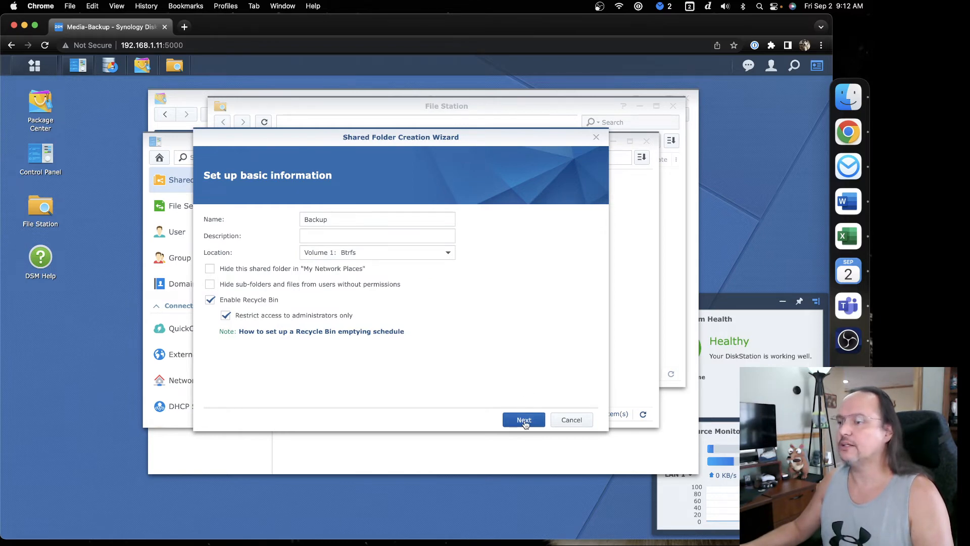
click(524, 420)
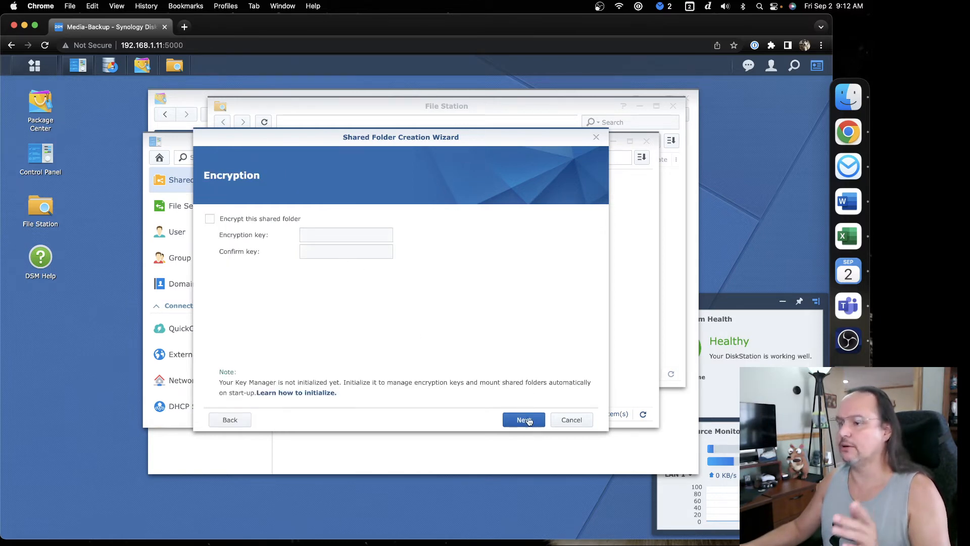
click(524, 420)
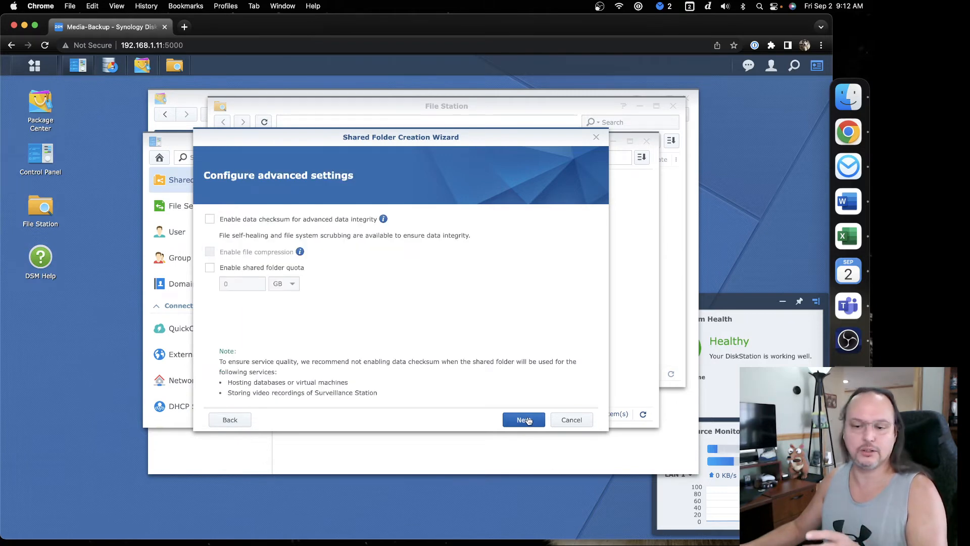
click(523, 419)
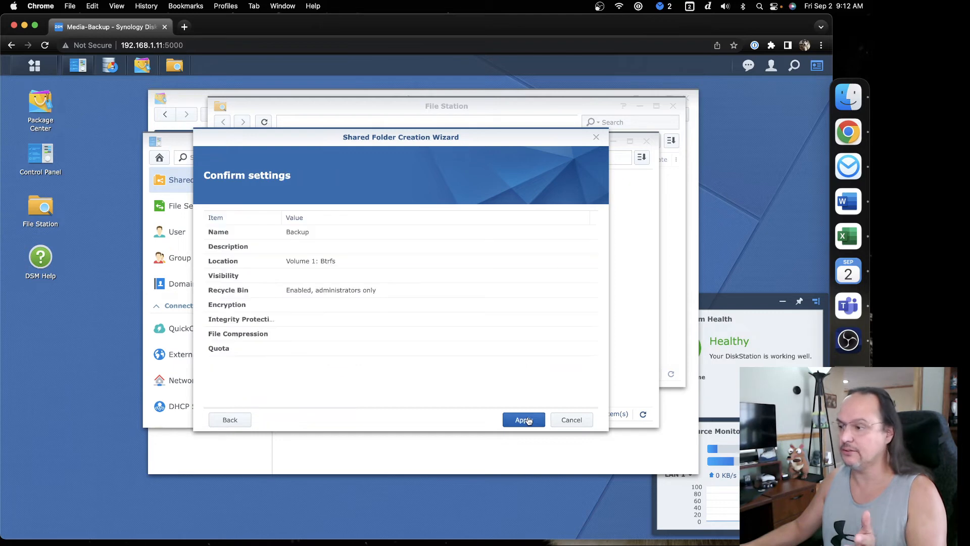
click(524, 419)
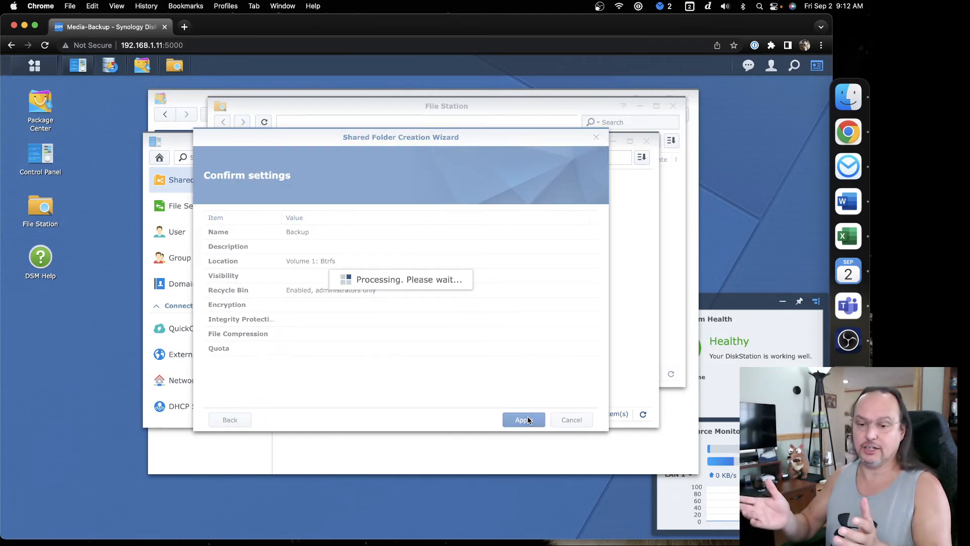
- Grant admin and adminsys read/write on Backup and save, then reopen Storage Manager
click(523, 419)
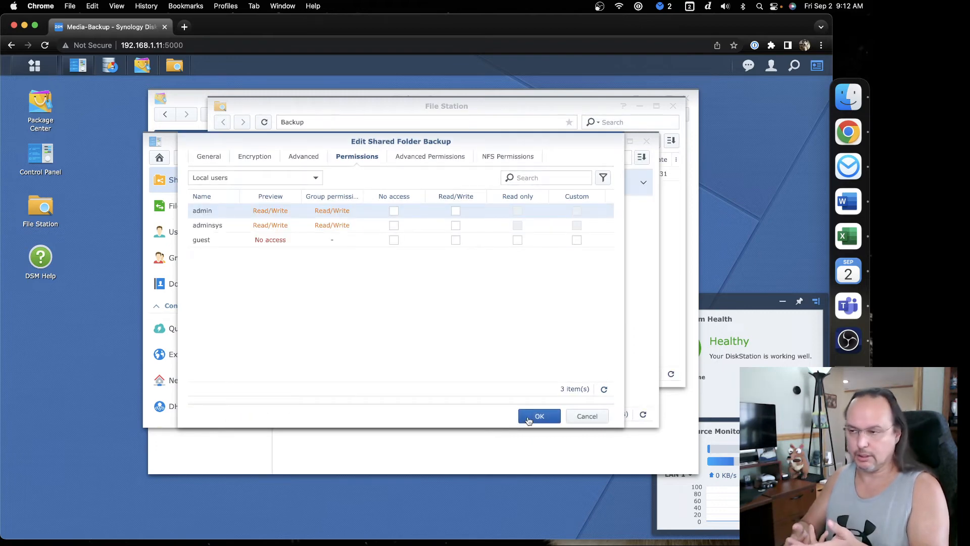
mouse_move(569, 322)
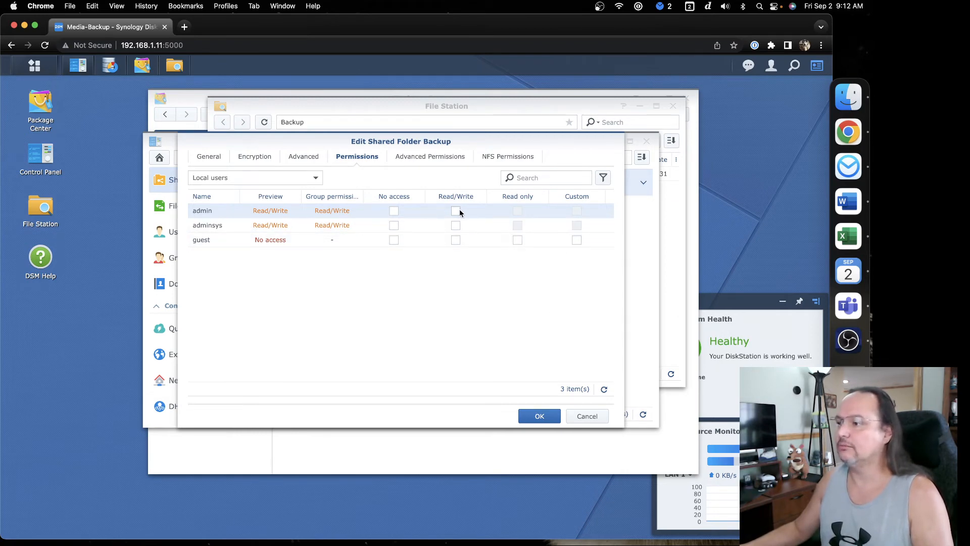
click(455, 211)
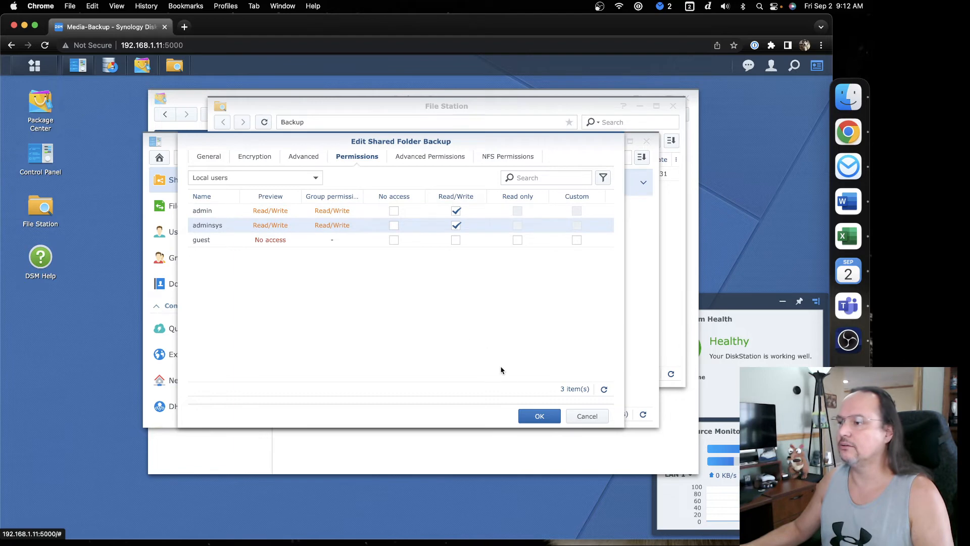
mouse_move(547, 410)
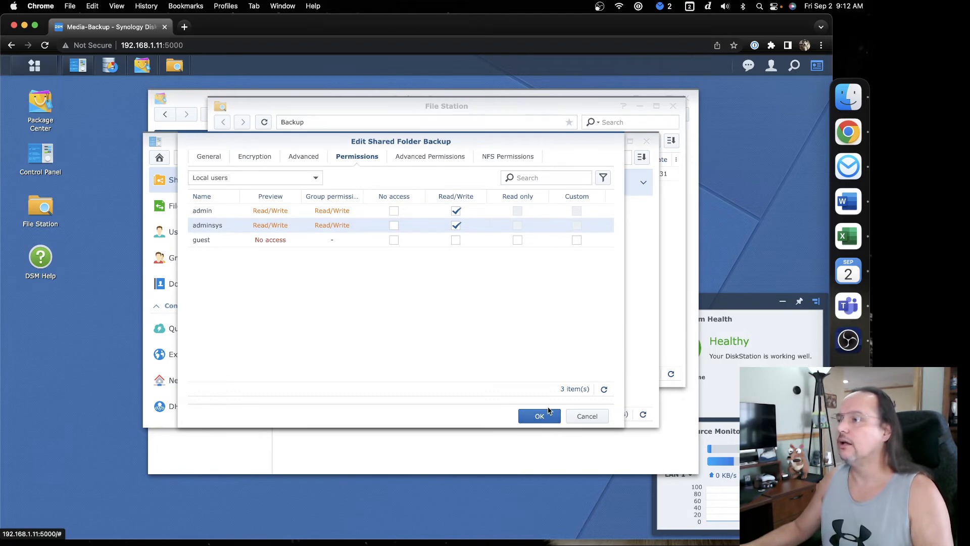
click(539, 416)
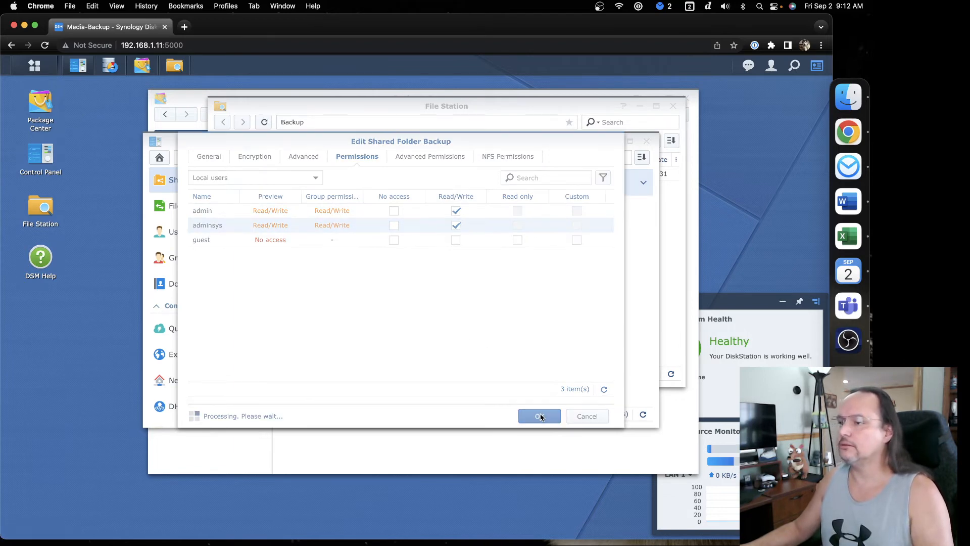
click(539, 416)
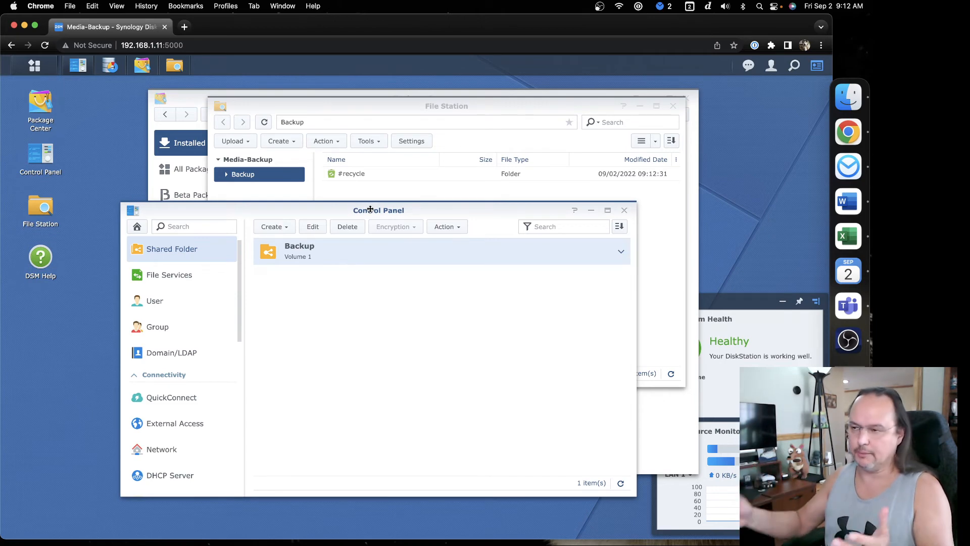
mouse_move(242, 122)
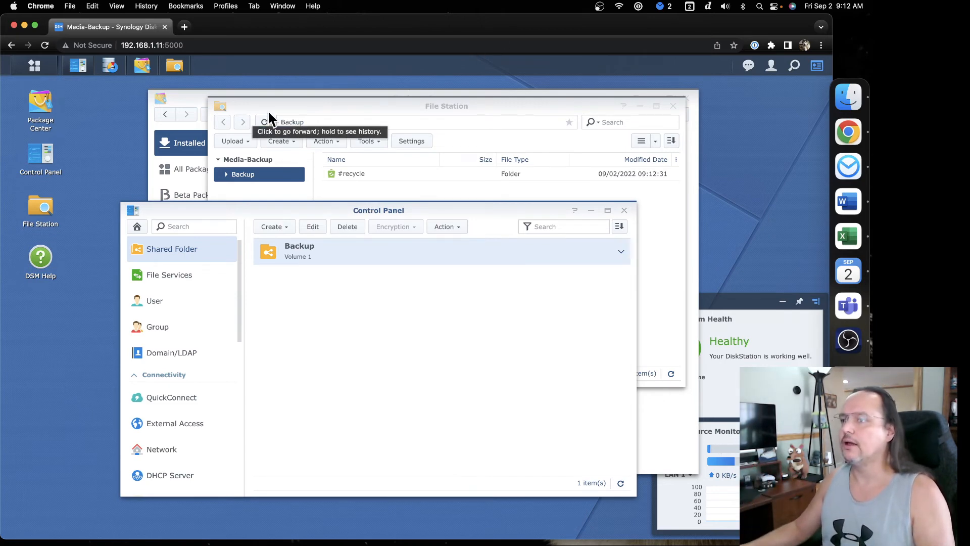
click(34, 64)
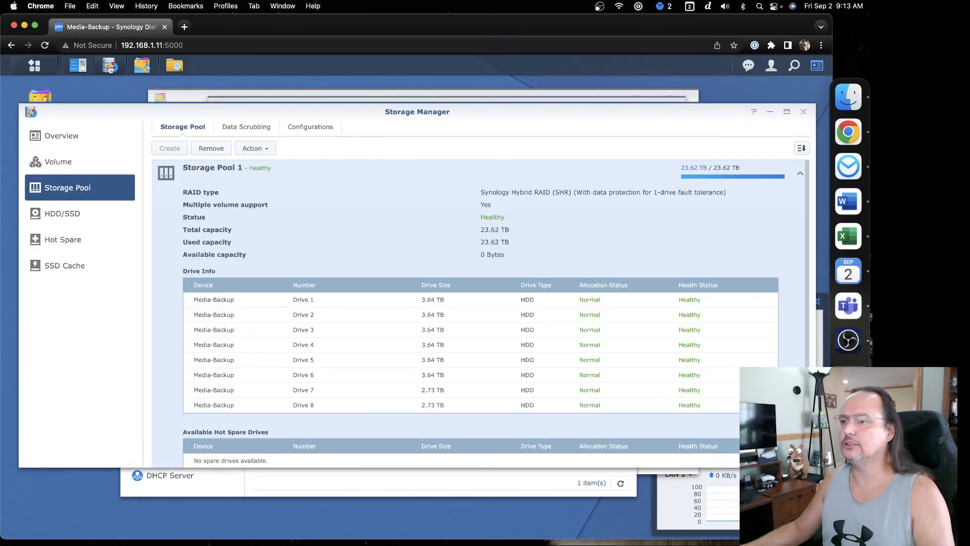
mouse_move(277, 205)
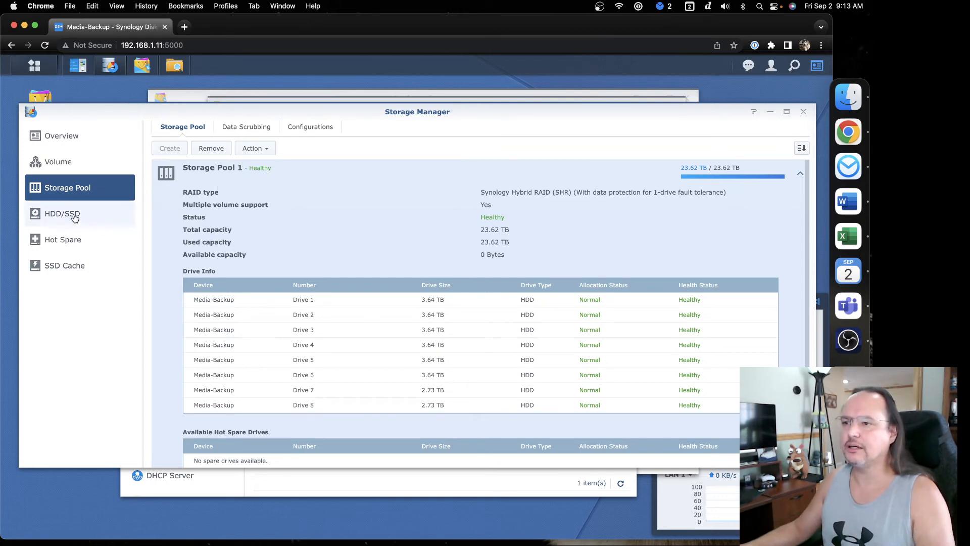
- Show Volume 1 details: healthy Btrfs, 90.66 MB used of 22.68 TB
click(58, 161)
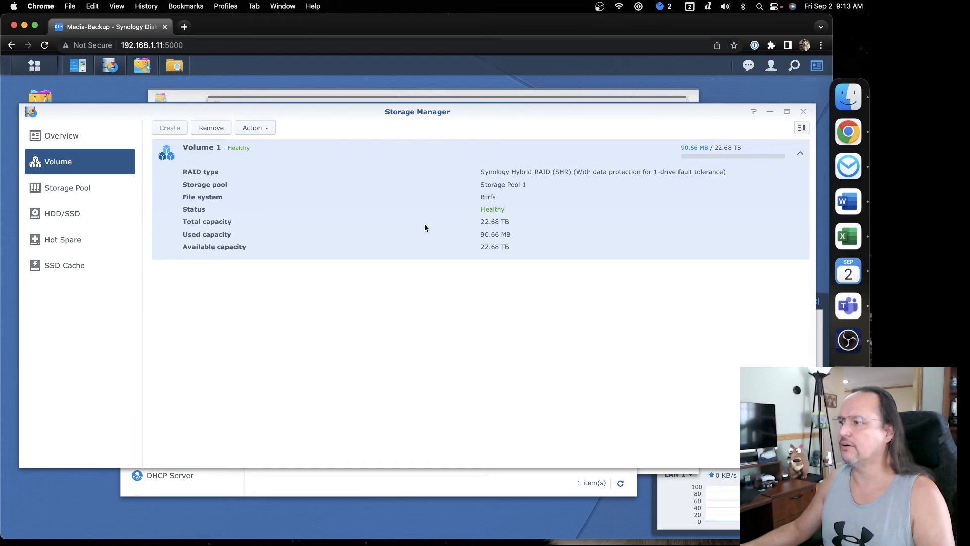
mouse_move(175, 544)
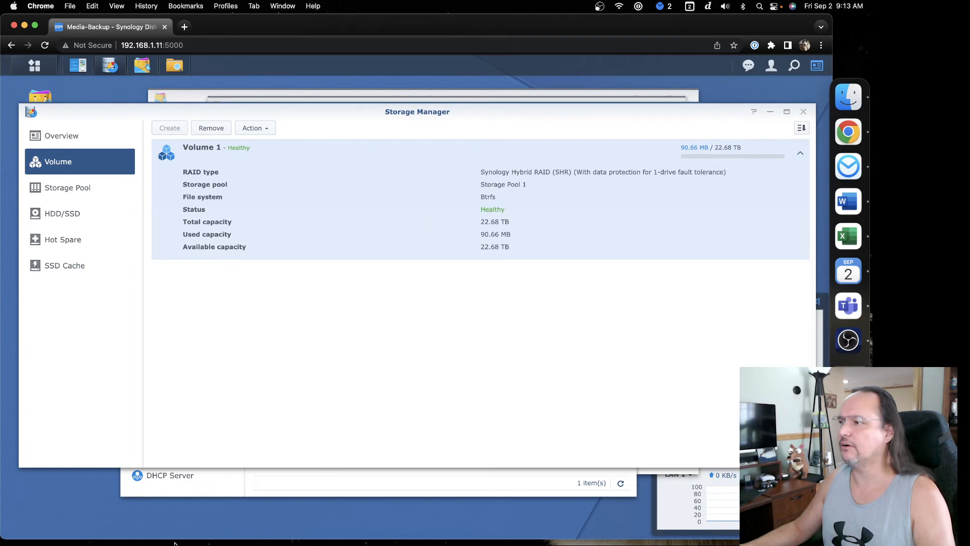
mouse_move(16, 470)
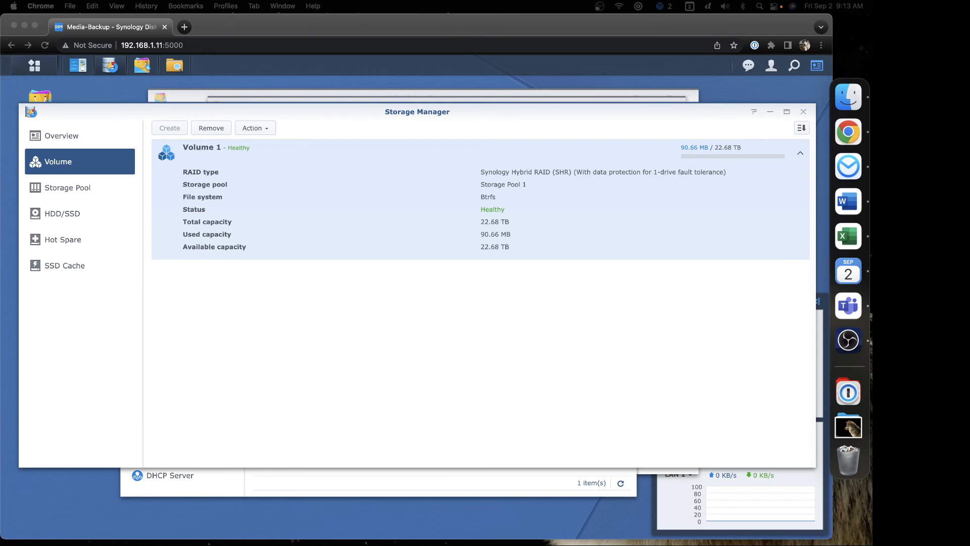
mouse_move(378, 301)
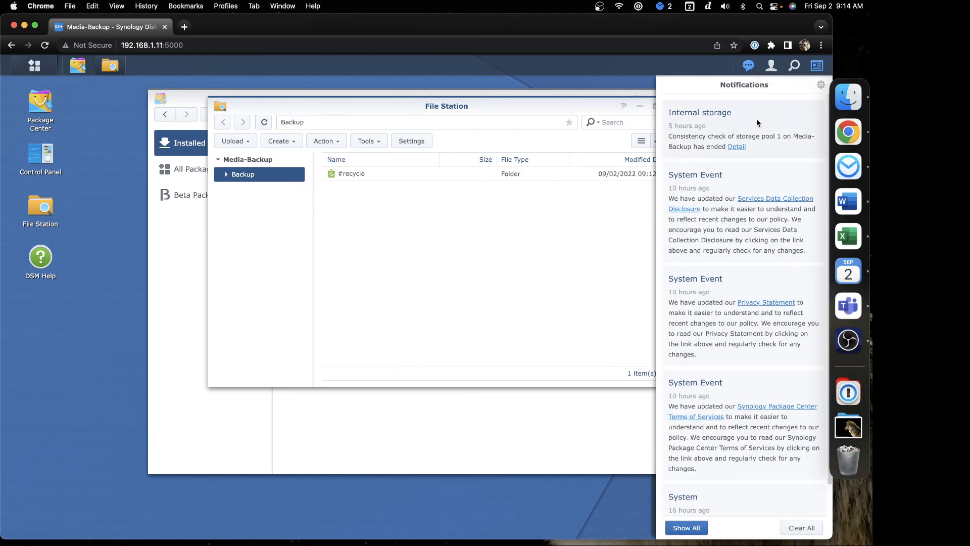
mouse_move(770, 66)
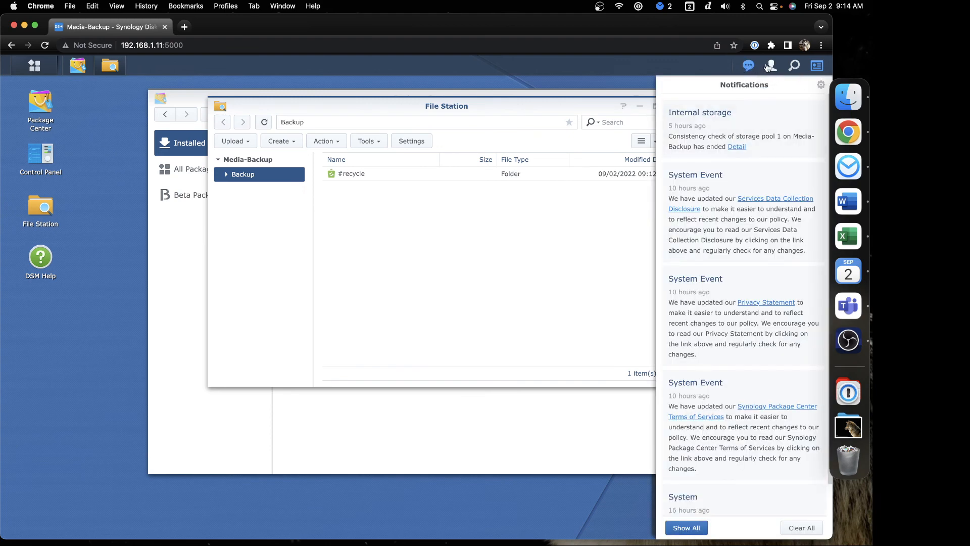
- Open adminsys's account menu with restart, shutdown and sign-out options
click(770, 66)
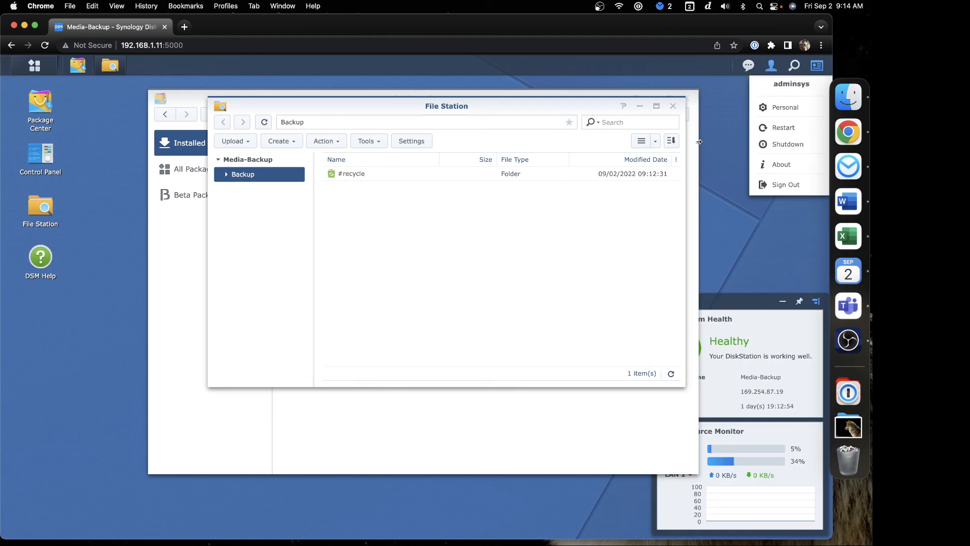